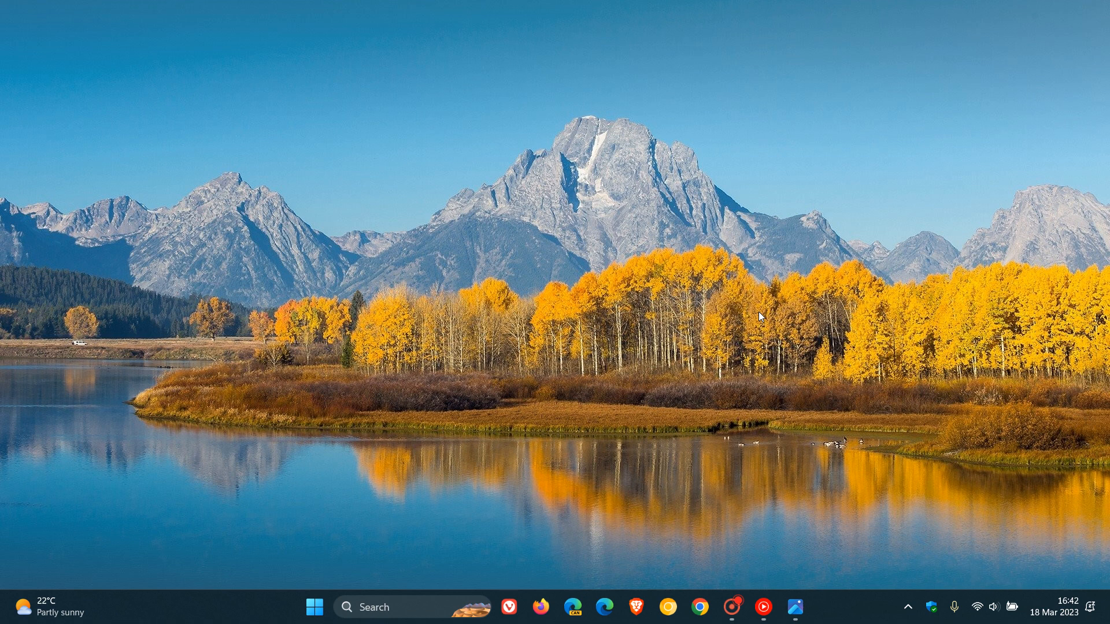
mouse_move(634, 256)
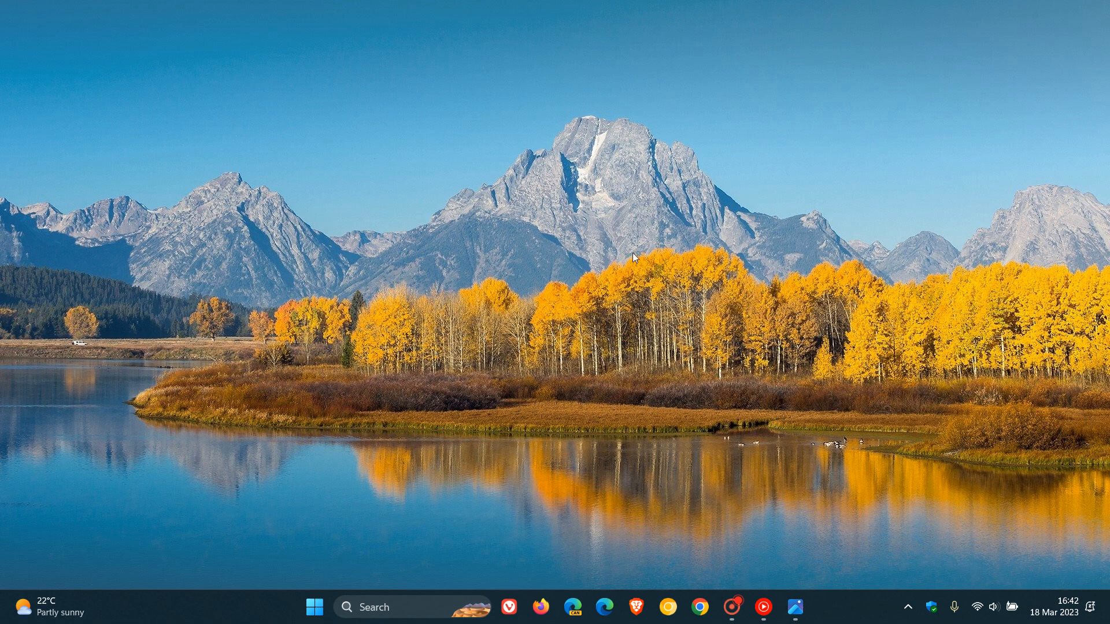
Step: Open the Start menu from the taskbar to show the pinned apps
left_click(325, 608)
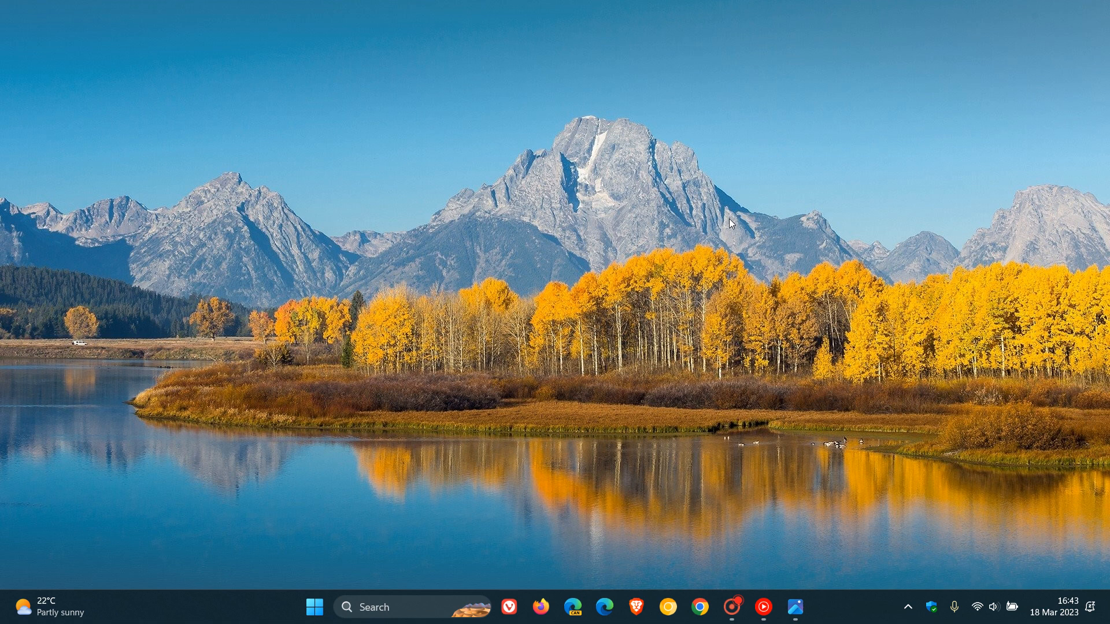
mouse_move(584, 242)
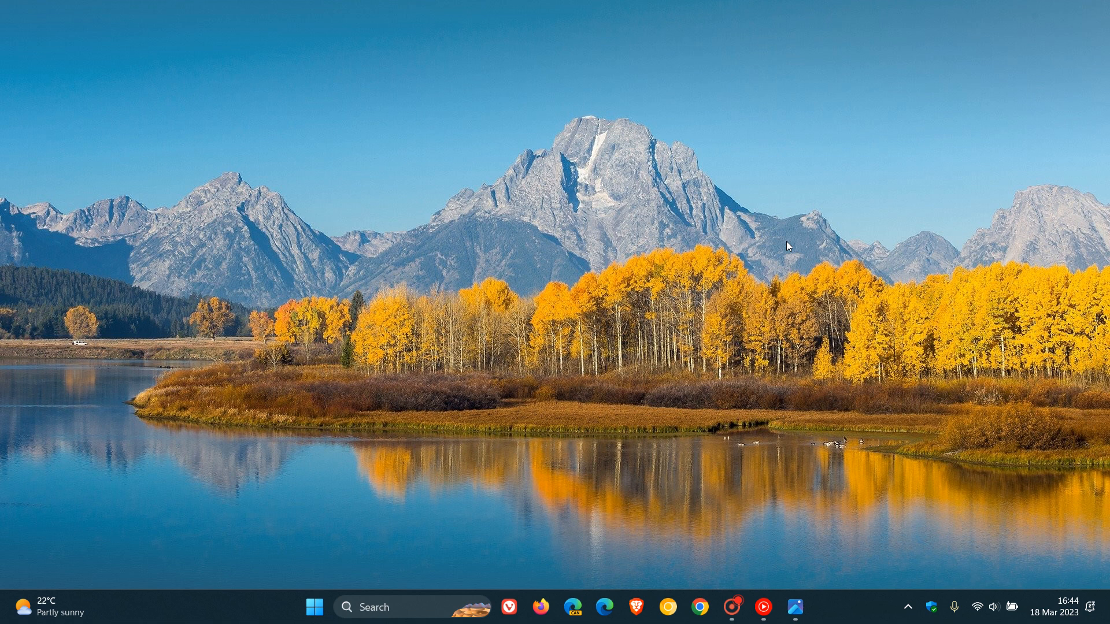
mouse_move(807, 253)
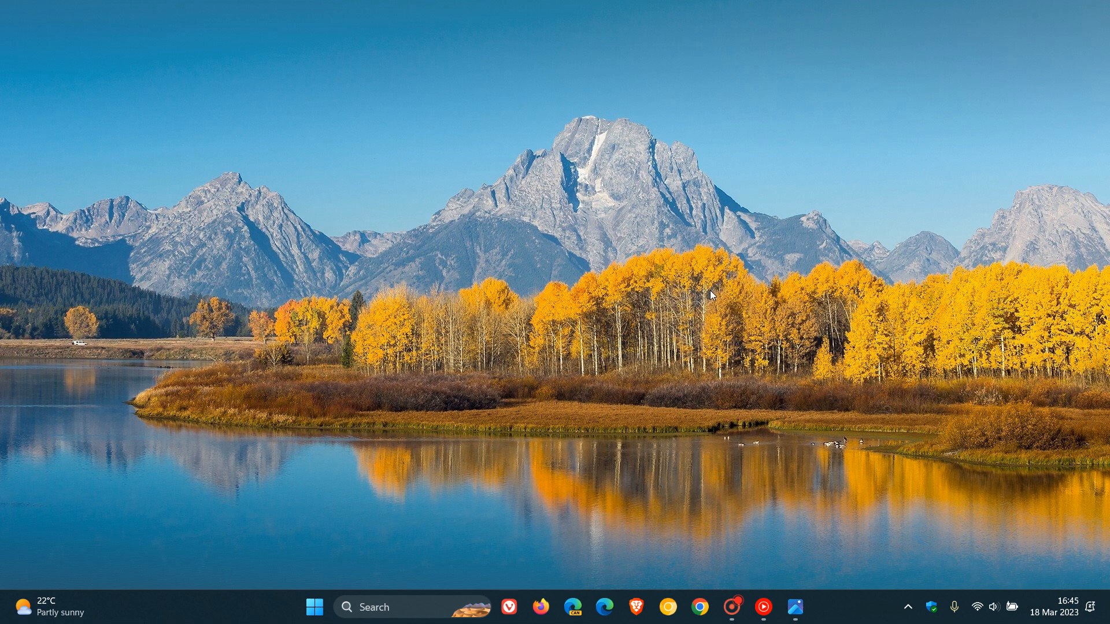
mouse_move(672, 300)
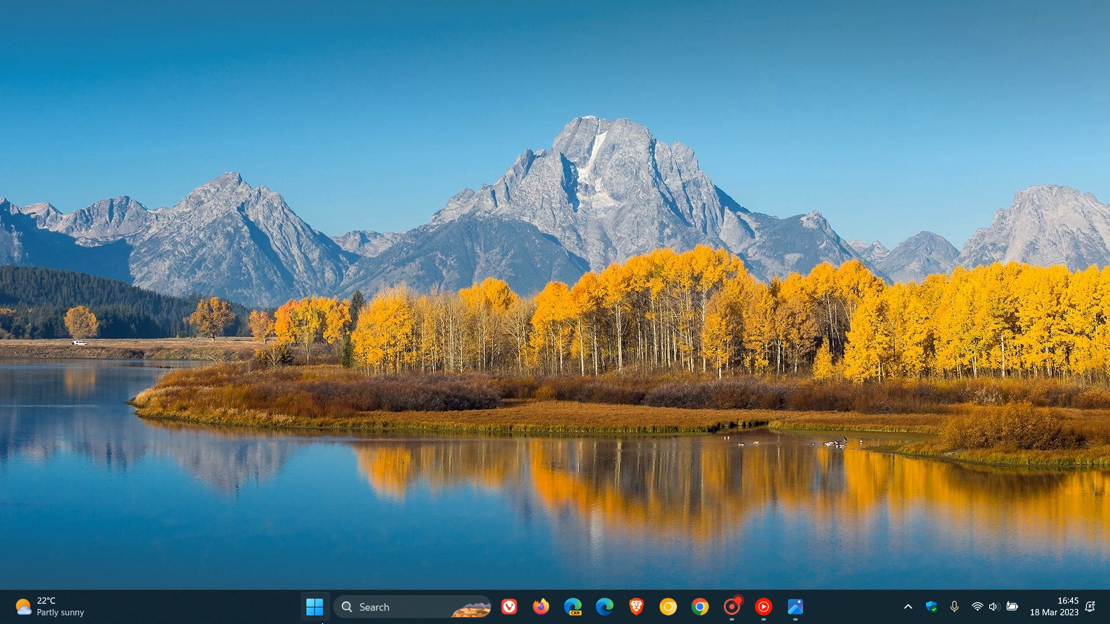
left_click(316, 606)
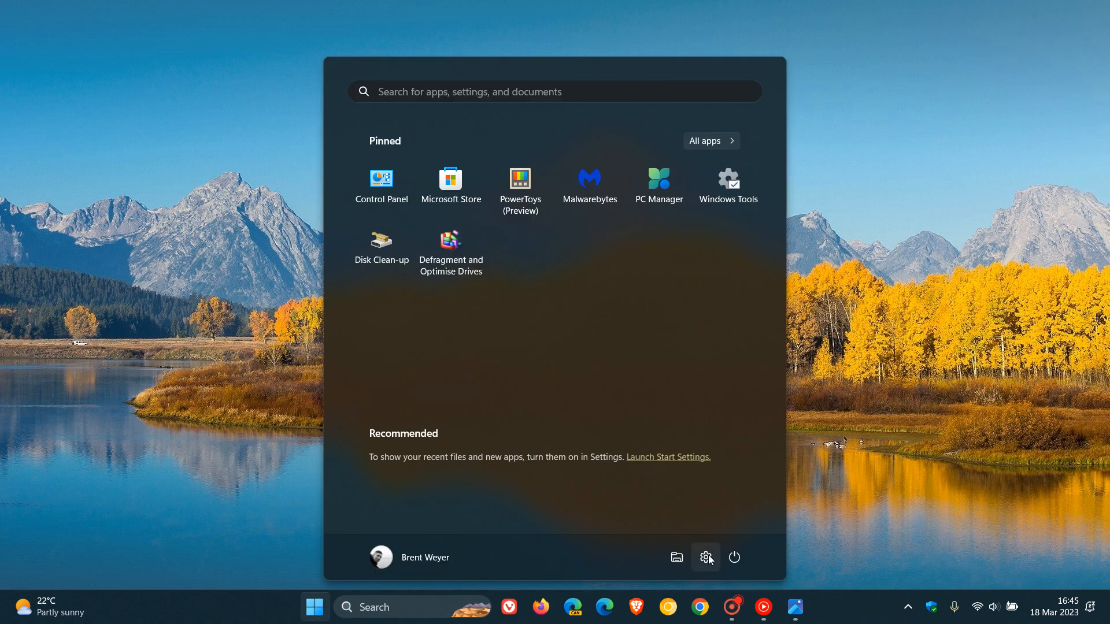
Step: Open Settings, go to Apps > Default apps, and select Microsoft Edge
left_click(706, 558)
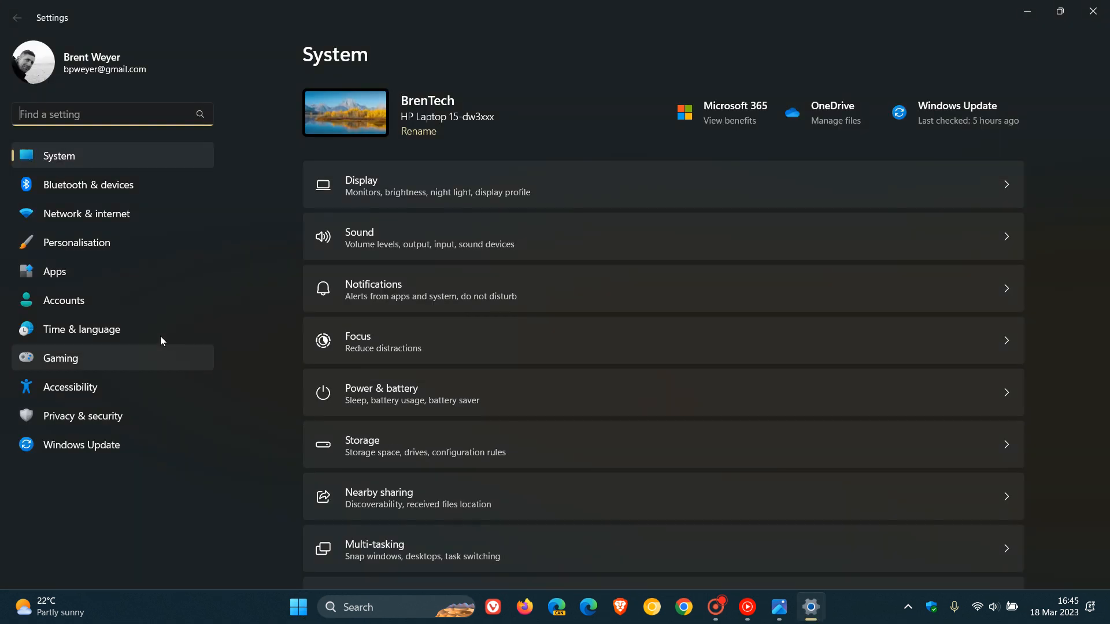
left_click(54, 271)
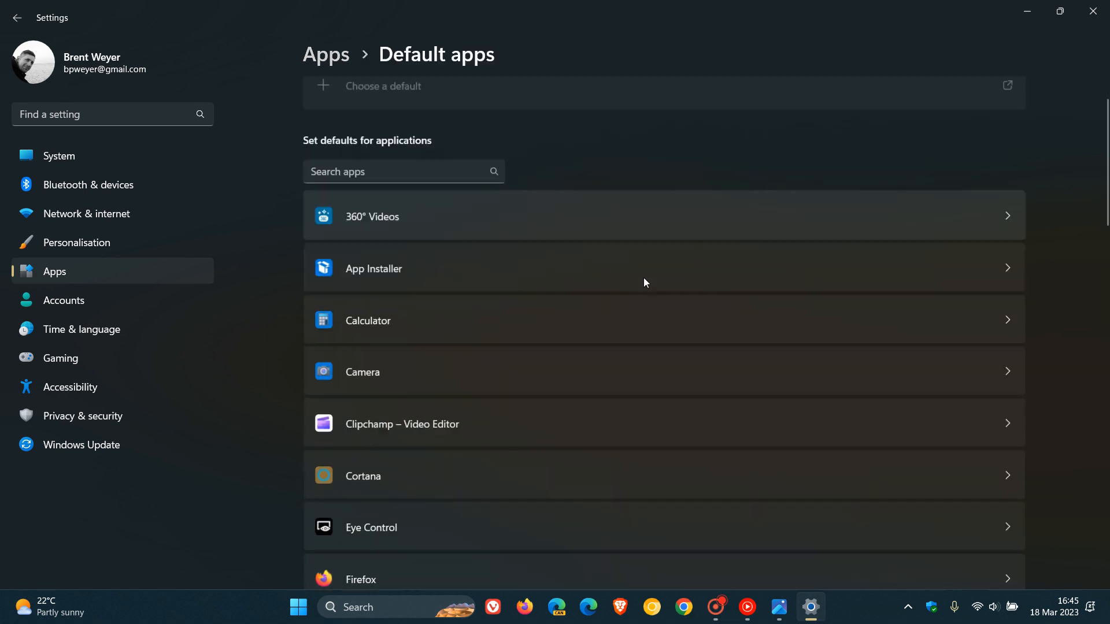
scroll("down", 3)
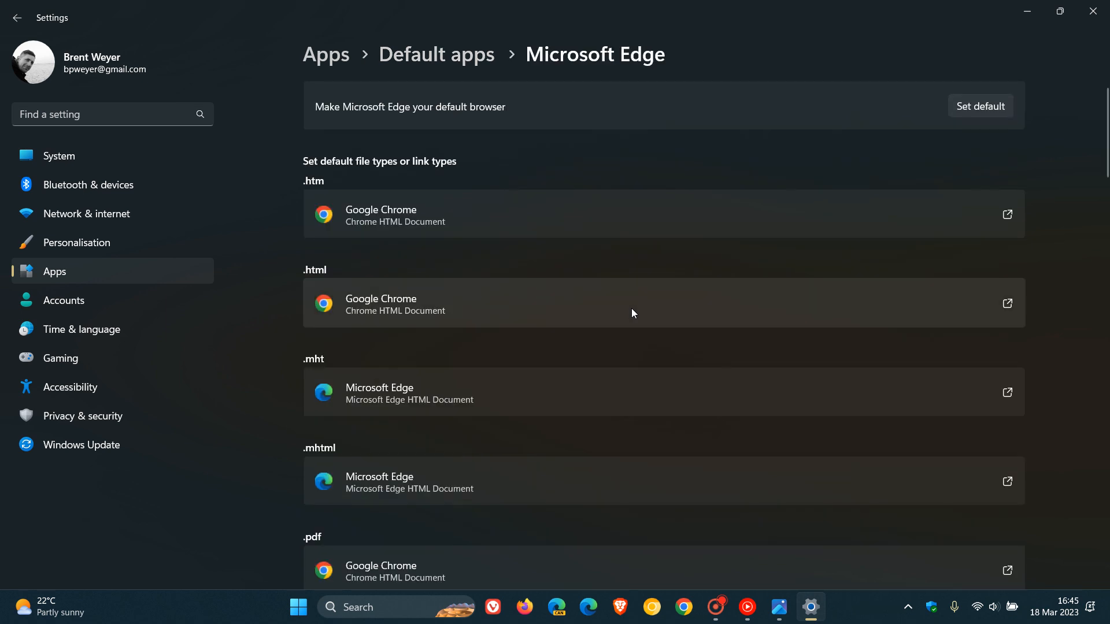
scroll("down", 3)
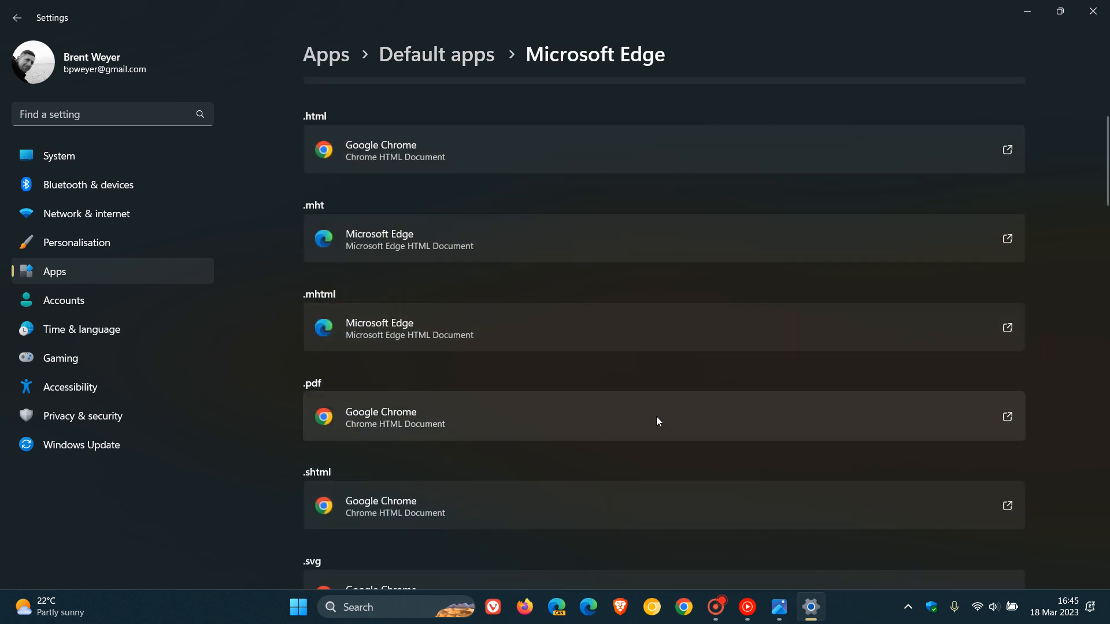
mouse_move(633, 428)
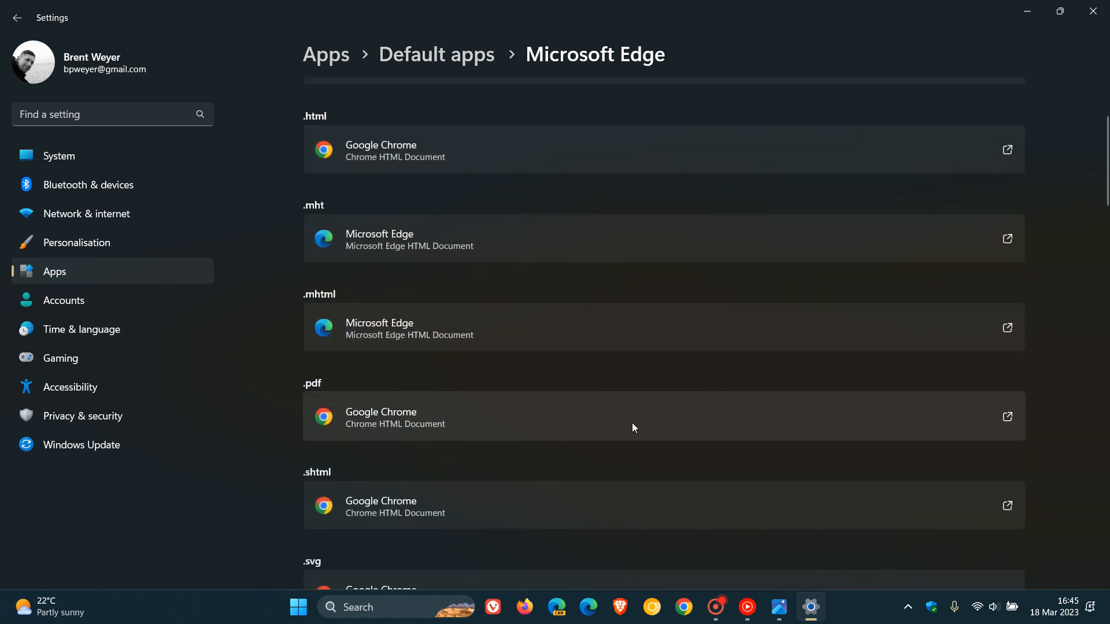
mouse_move(601, 428)
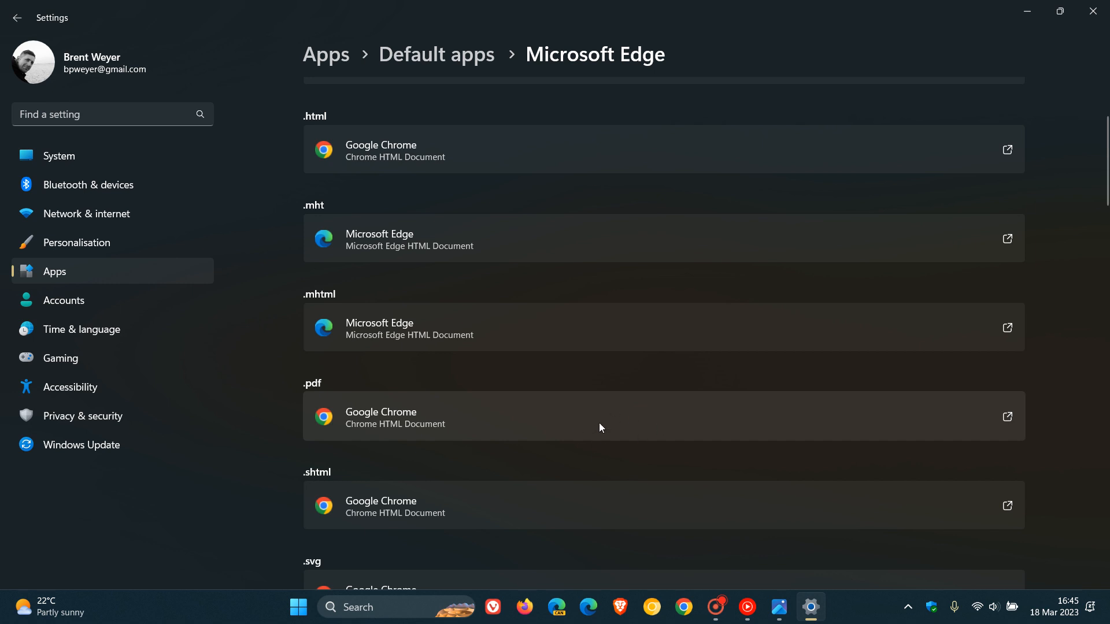
mouse_move(639, 433)
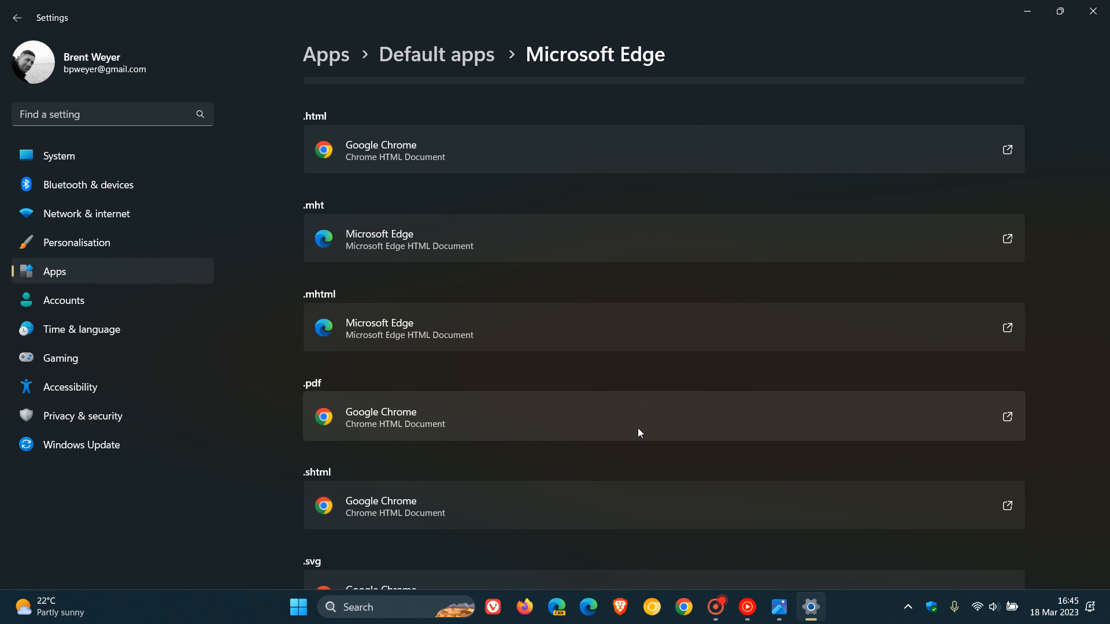
mouse_move(714, 321)
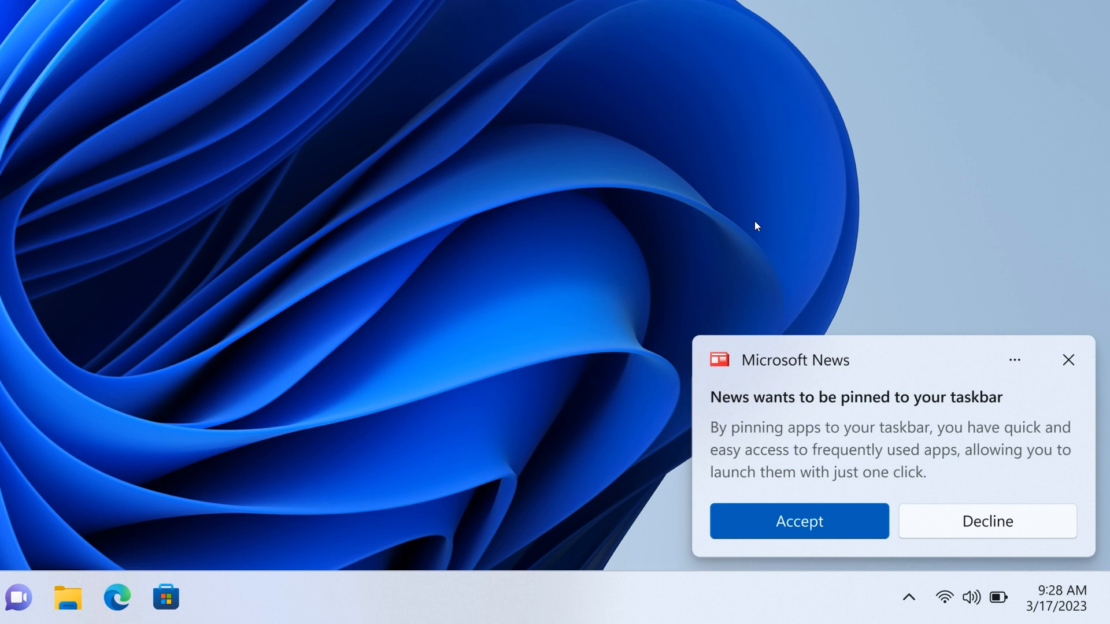
mouse_move(783, 212)
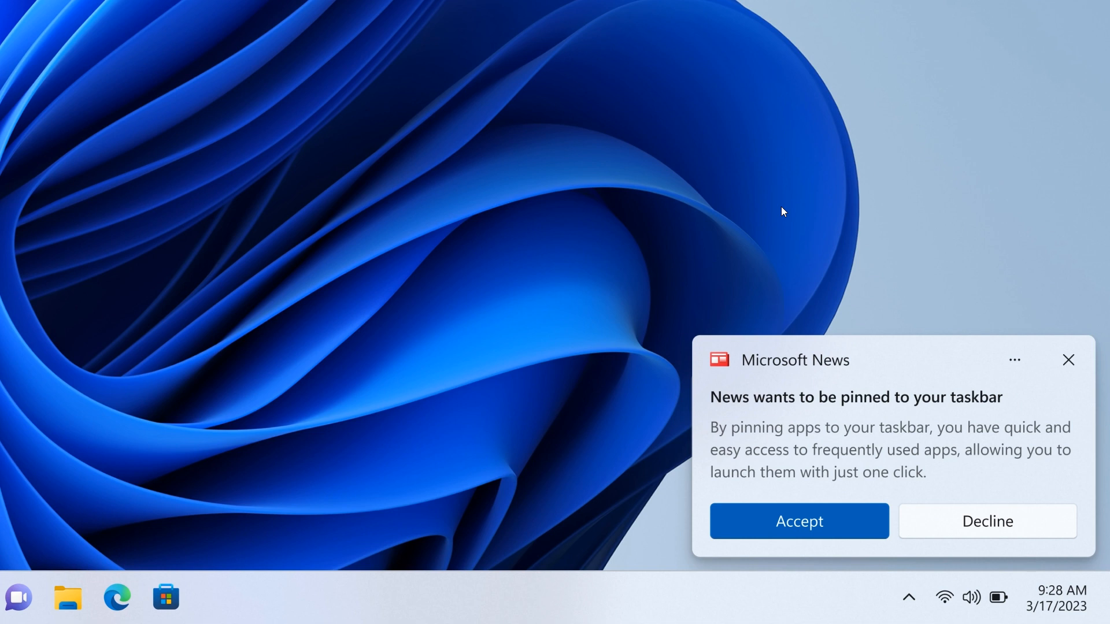
mouse_move(765, 279)
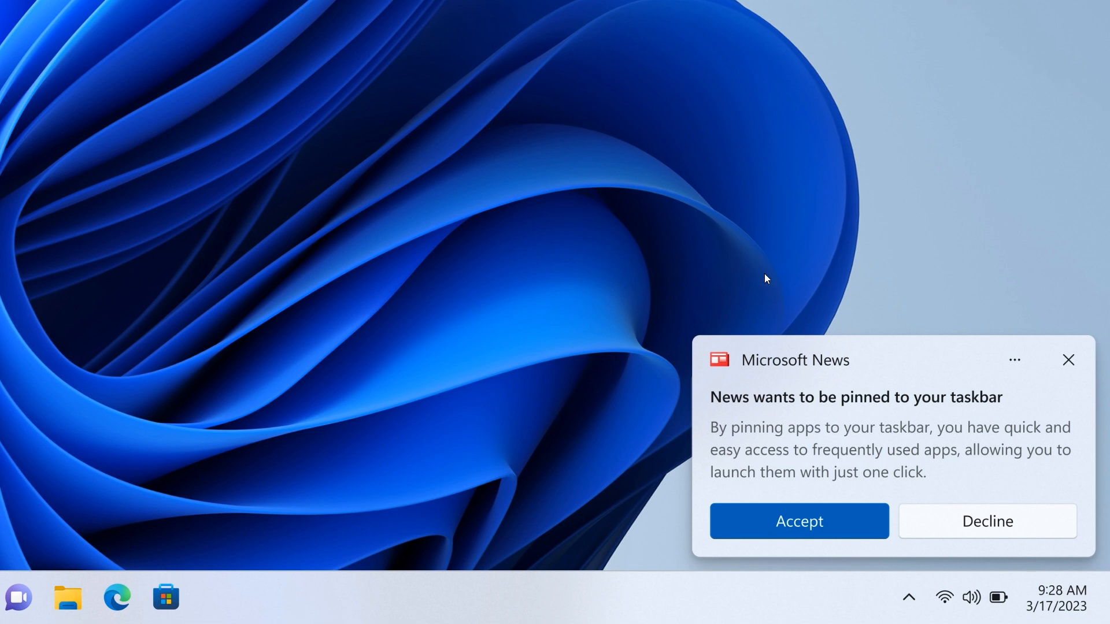
mouse_move(807, 237)
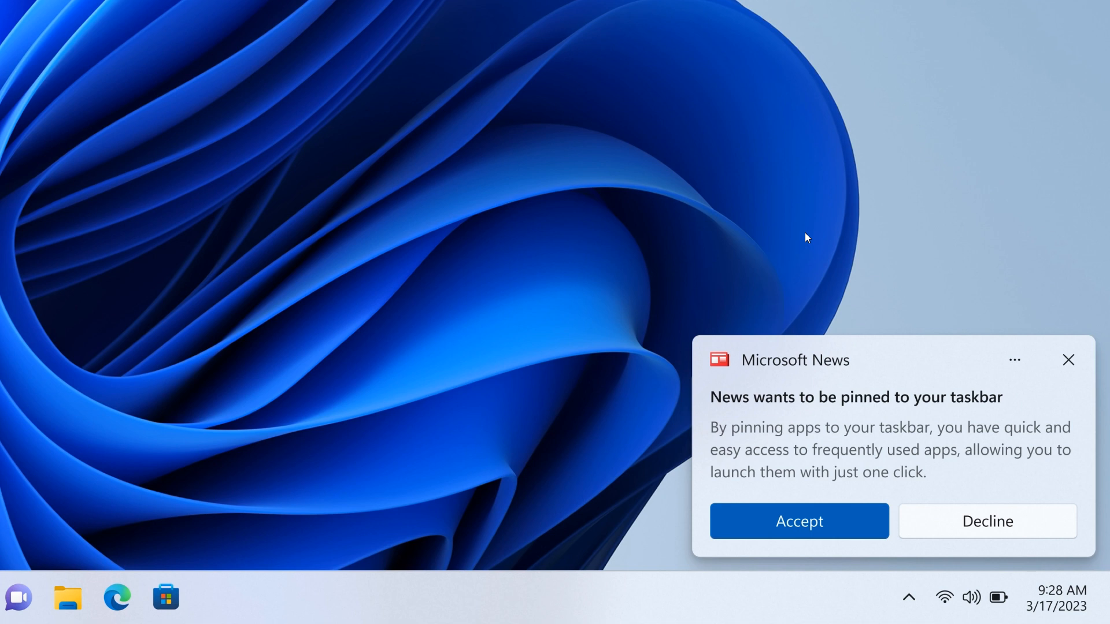
mouse_move(809, 237)
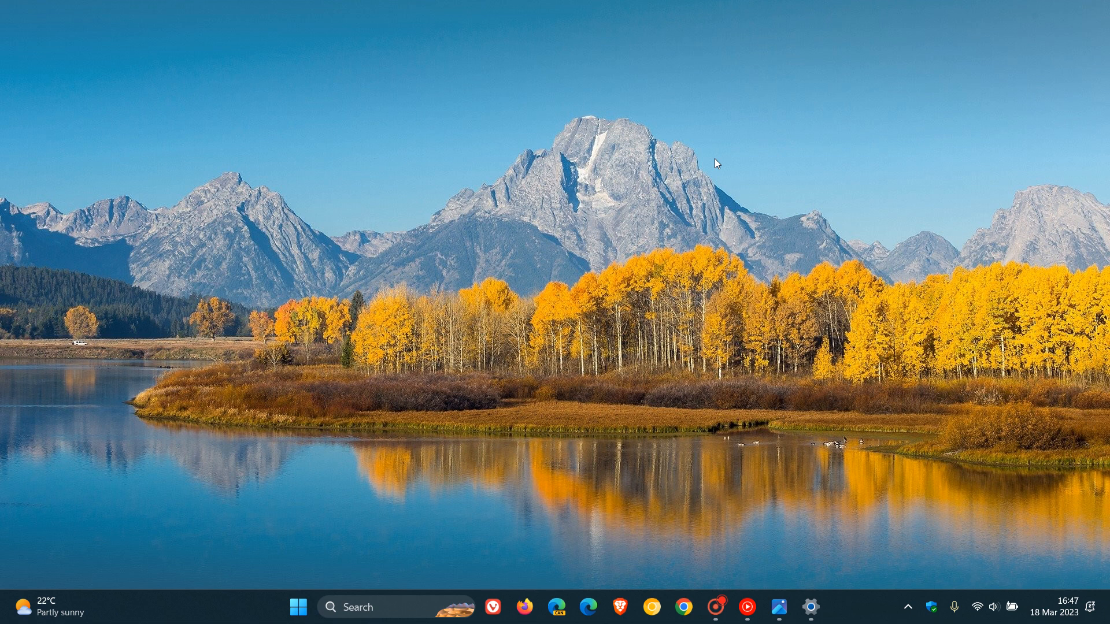
mouse_move(647, 77)
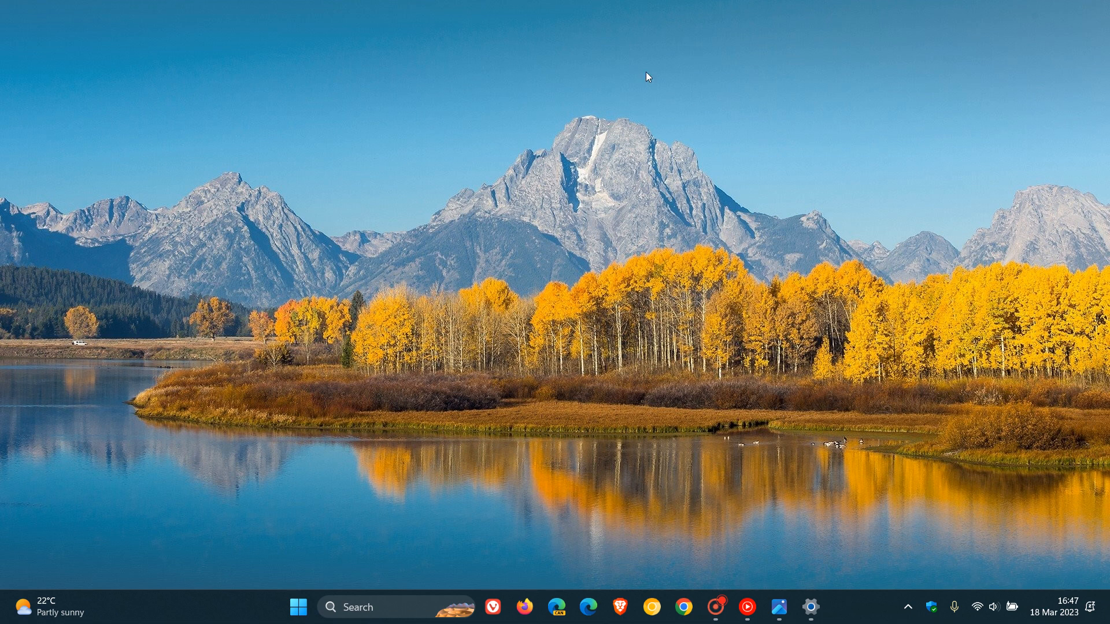
mouse_move(706, 299)
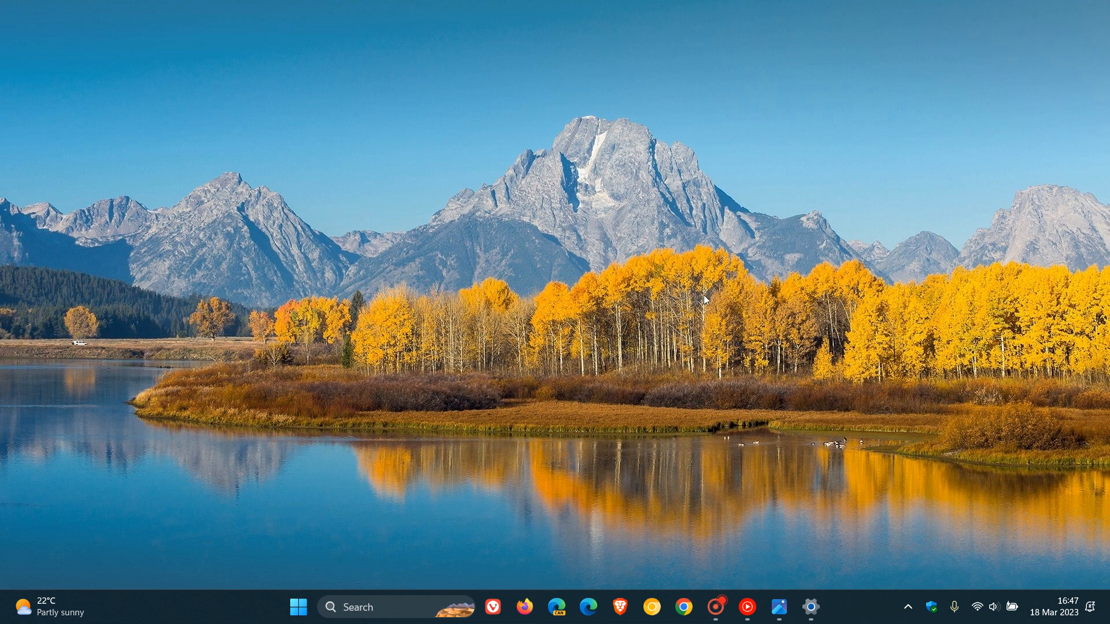